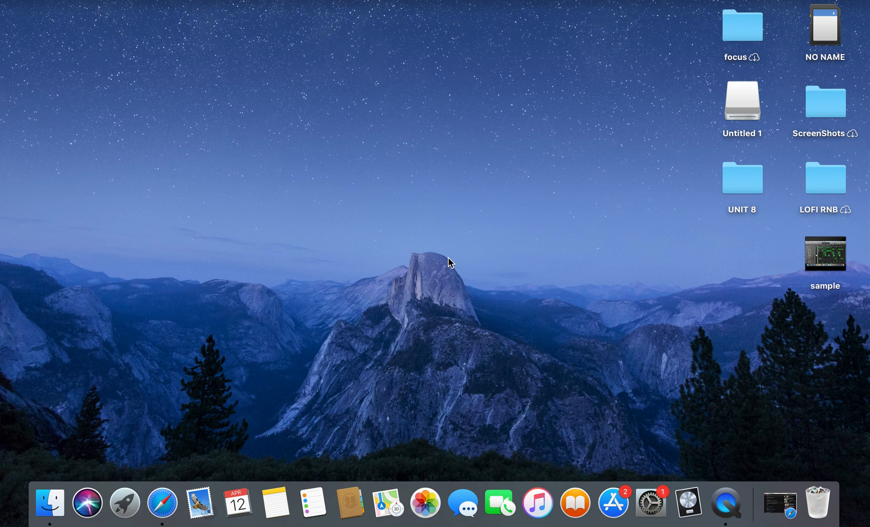
mouse_move(272, 62)
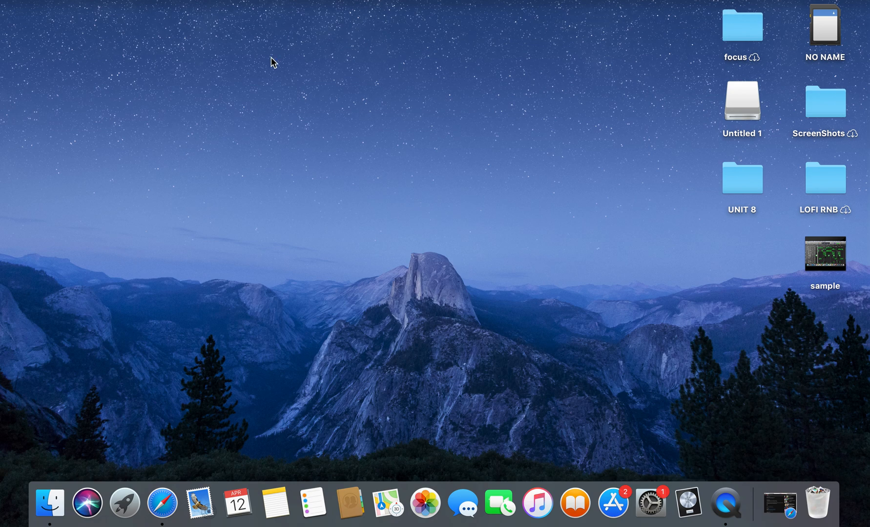
mouse_move(471, 131)
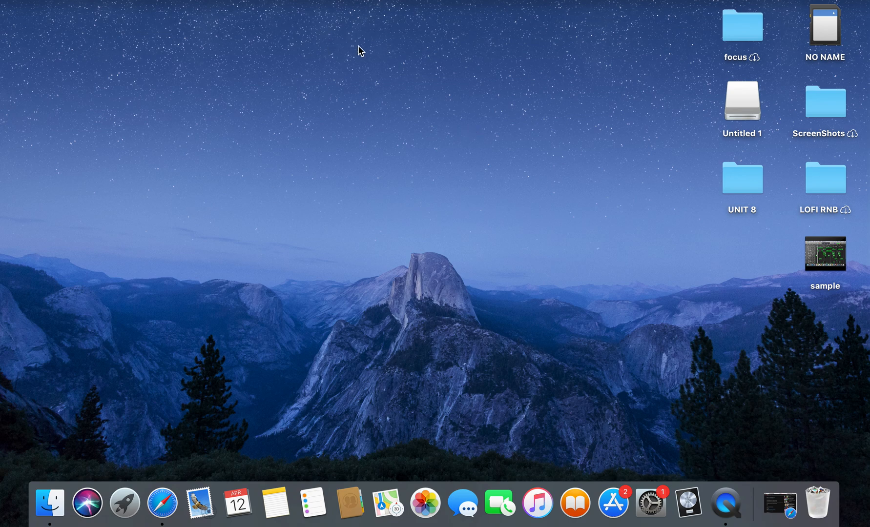
mouse_move(161, 504)
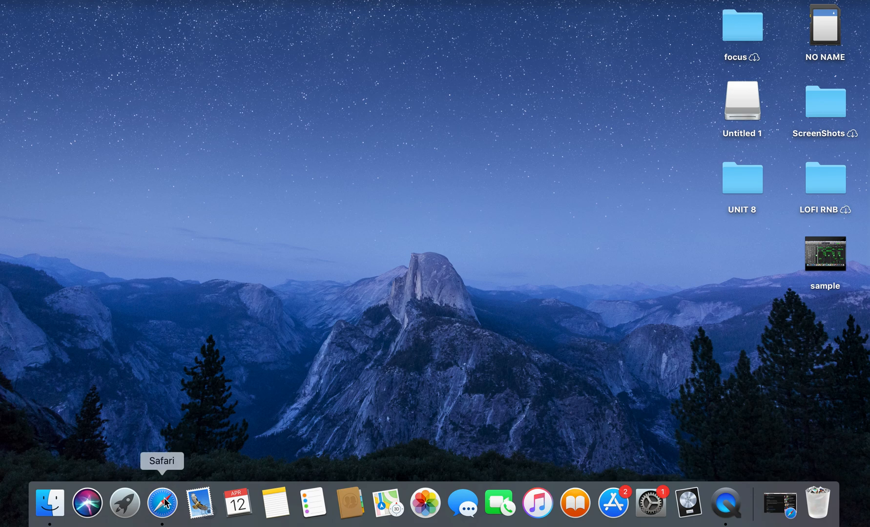
- Restore Safari's YouTube tutorial window from the Dock and scroll its description
right_click(162, 503)
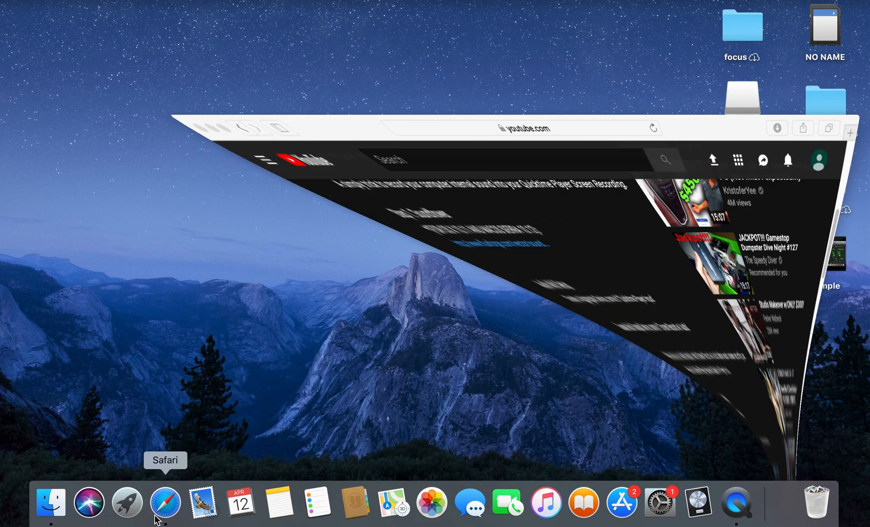
click(165, 502)
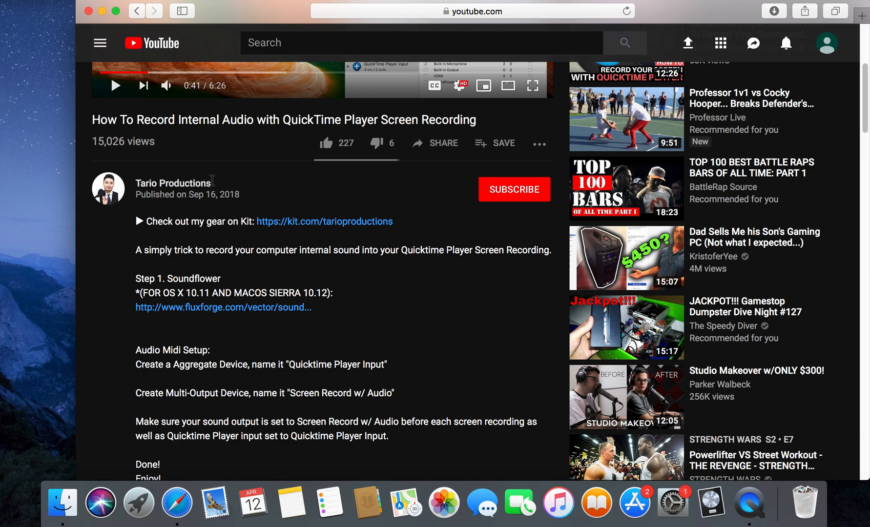
mouse_move(802, 201)
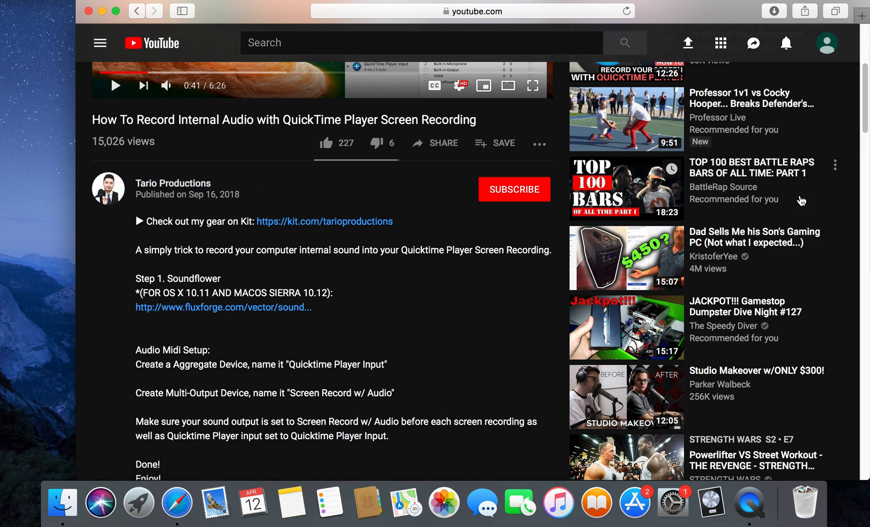
scroll(down, 3)
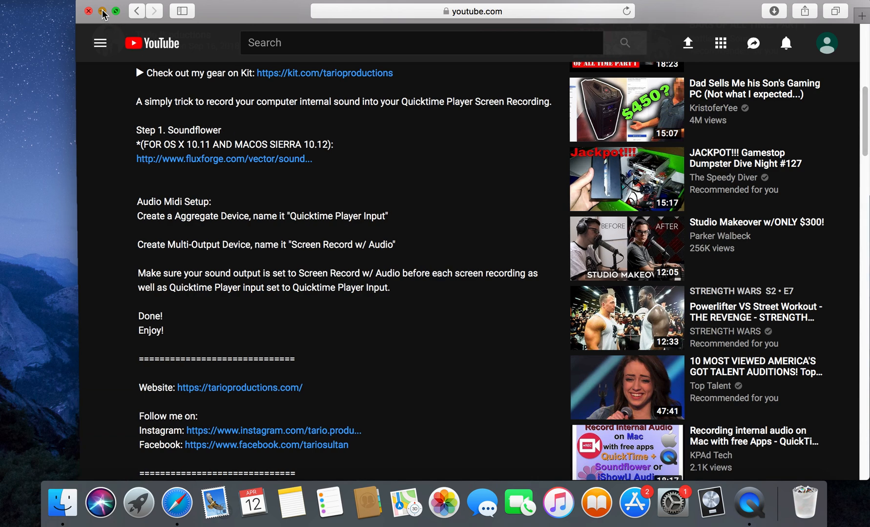
- Hide Safari and show Finder's Recents listing Soundflower.pkg
click(88, 11)
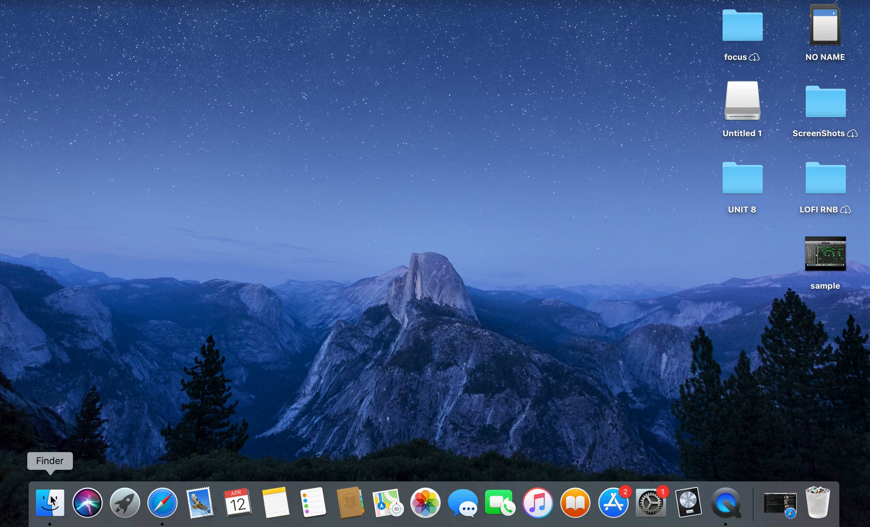
click(49, 503)
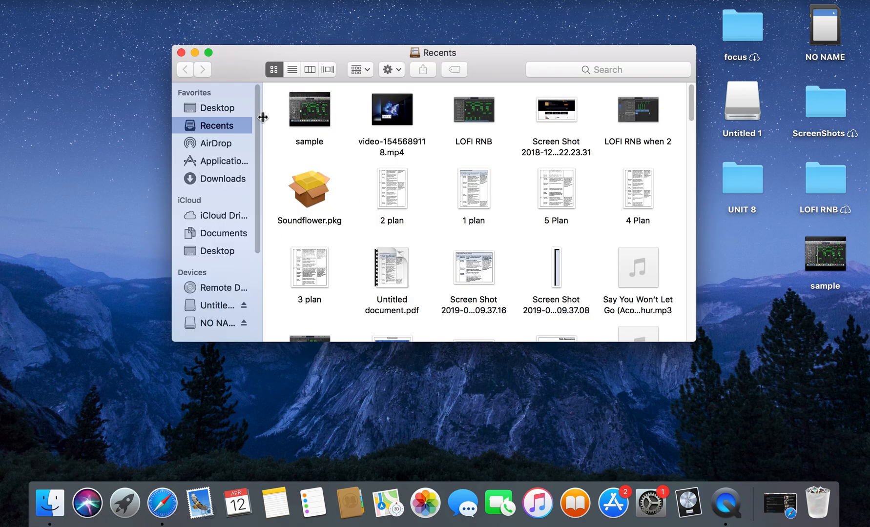
mouse_move(284, 171)
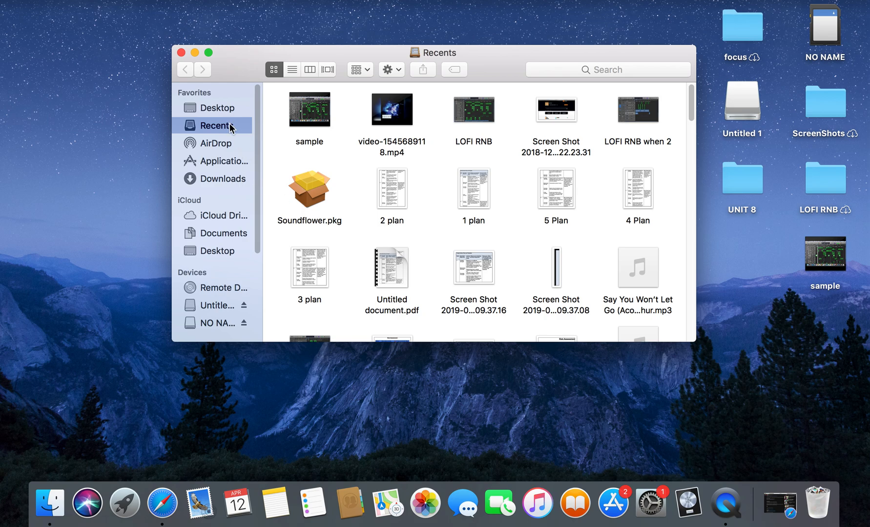
mouse_move(319, 188)
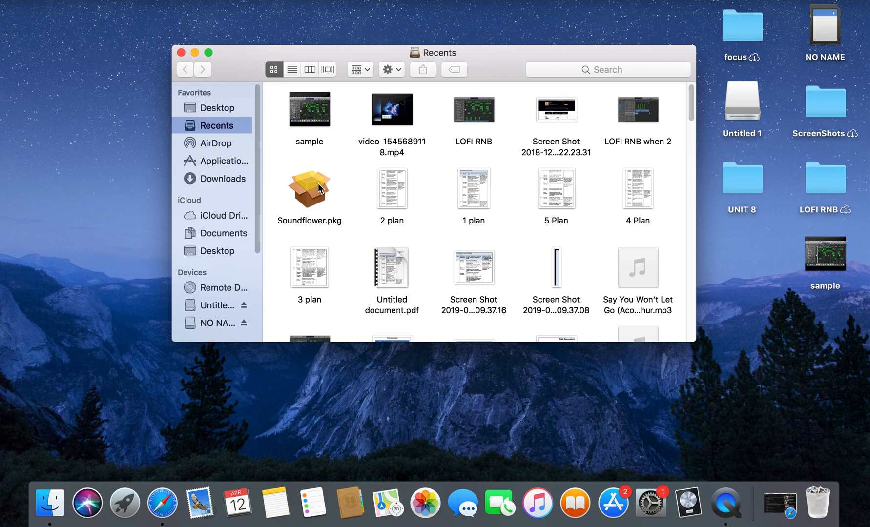
mouse_move(303, 190)
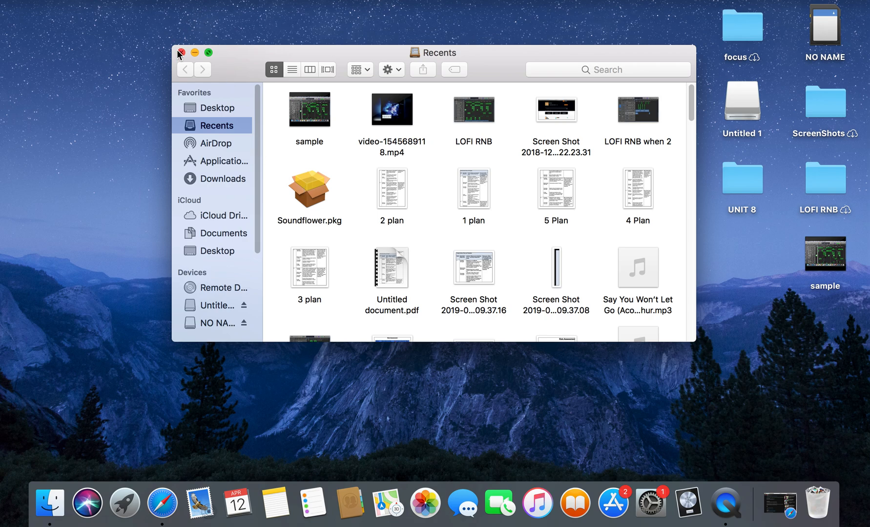
mouse_move(195, 52)
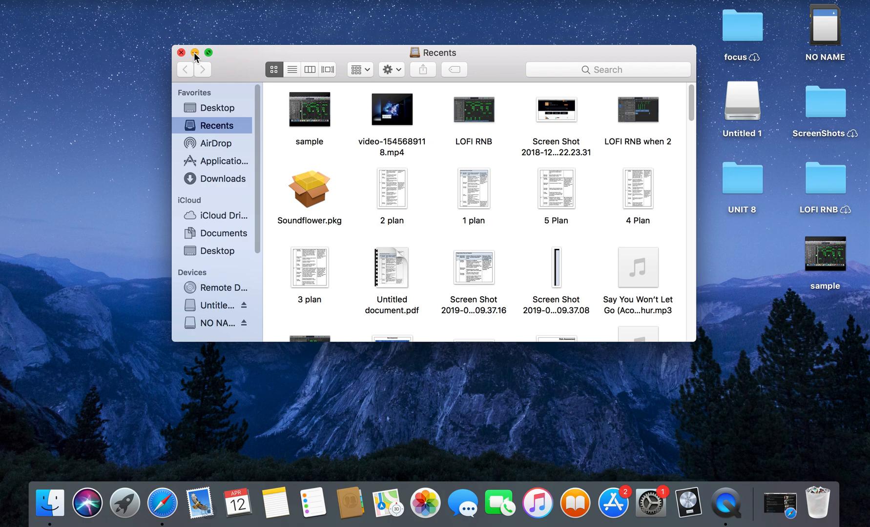
- Hide Finder and launch Audio MIDI Setup via Spotlight search 'audio MIDI Setup'
click(195, 53)
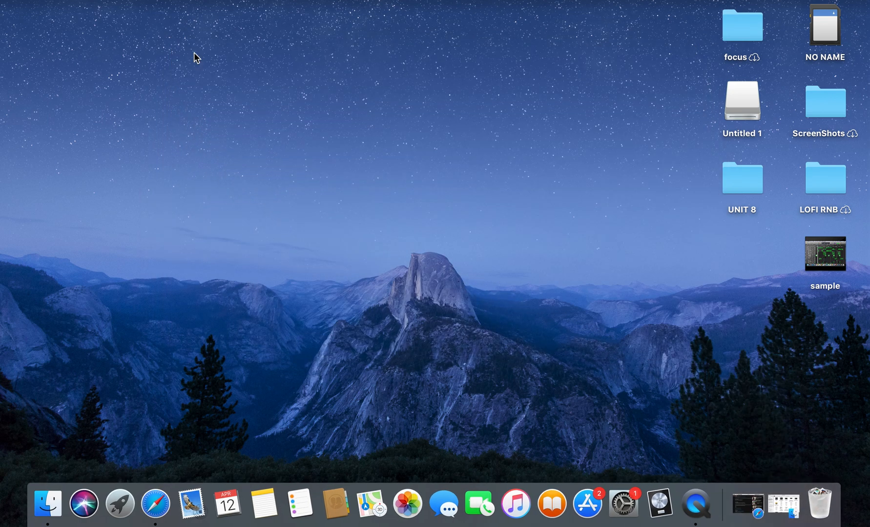
mouse_move(469, 311)
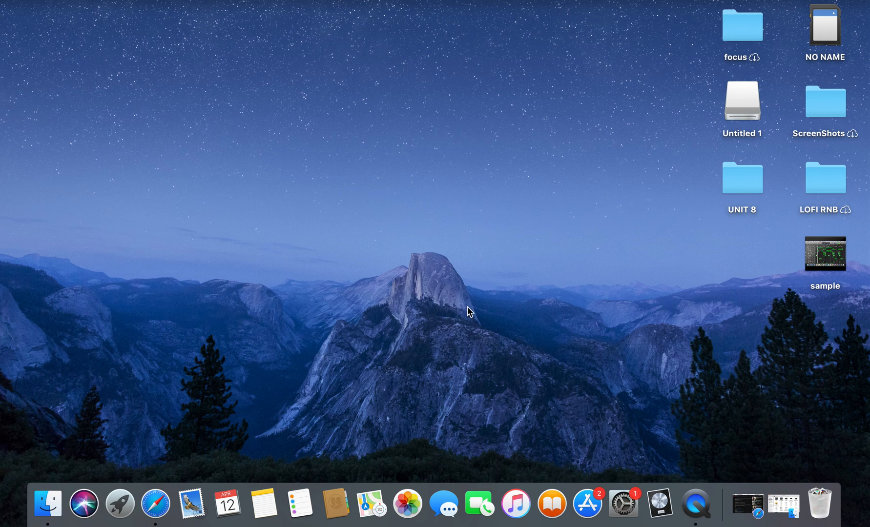
text(m)
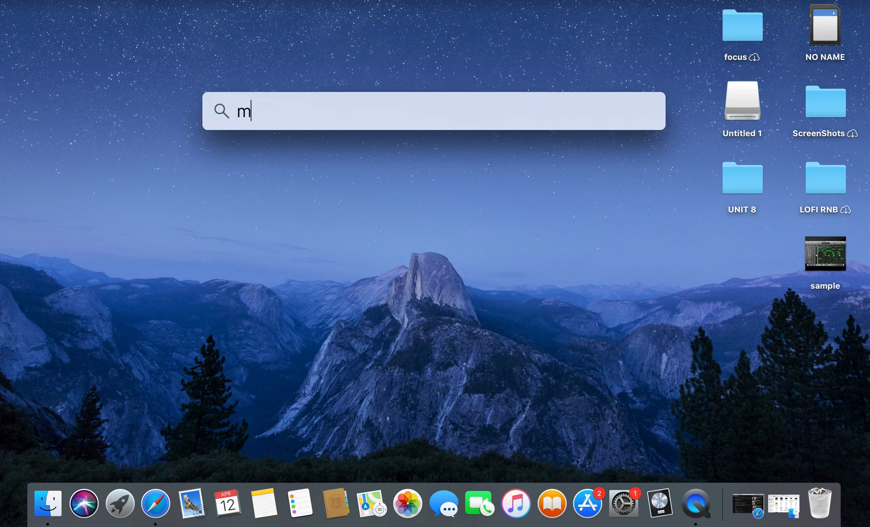
text(audio MIDI Setup)
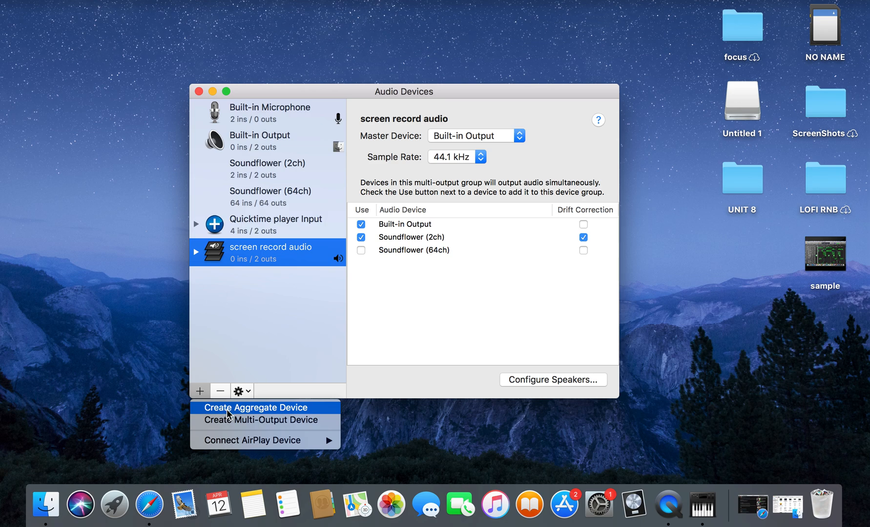
mouse_move(278, 411)
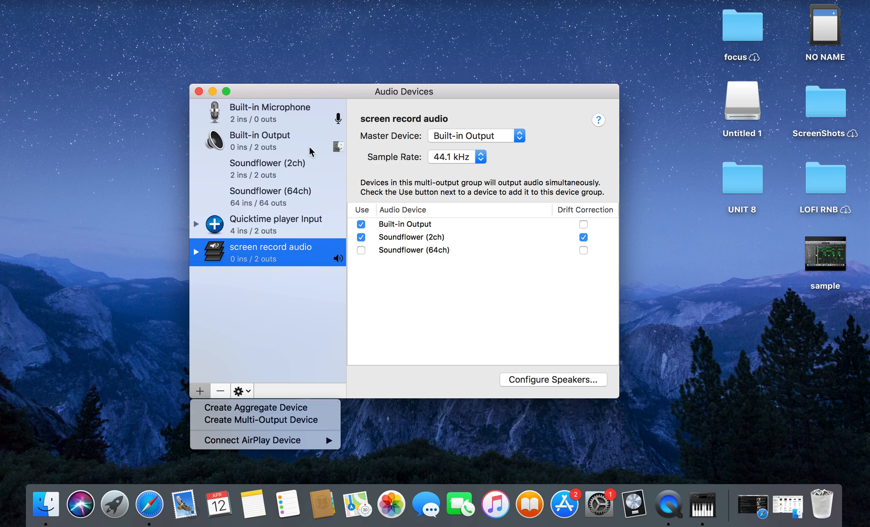
- Rename the aggregate device 'Quicktime player Input' with Soundflower (2ch) and Built-in Microphone in use
click(275, 224)
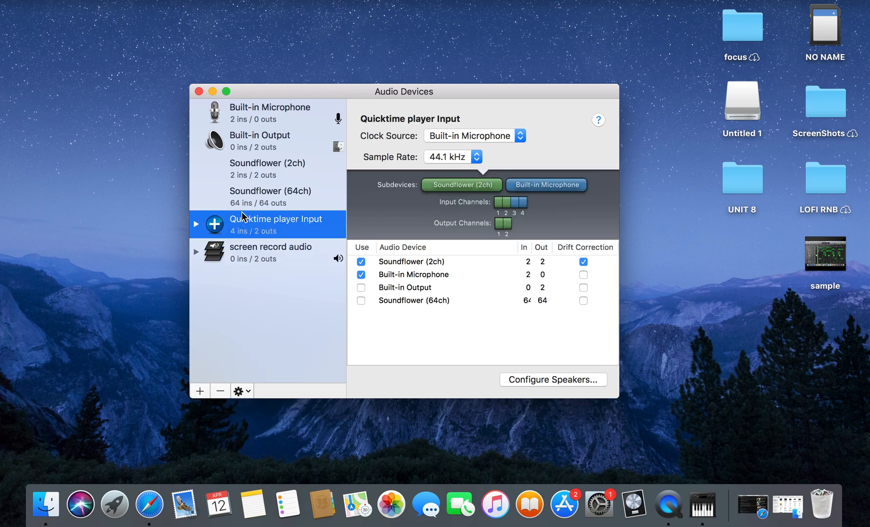
double_click(275, 219)
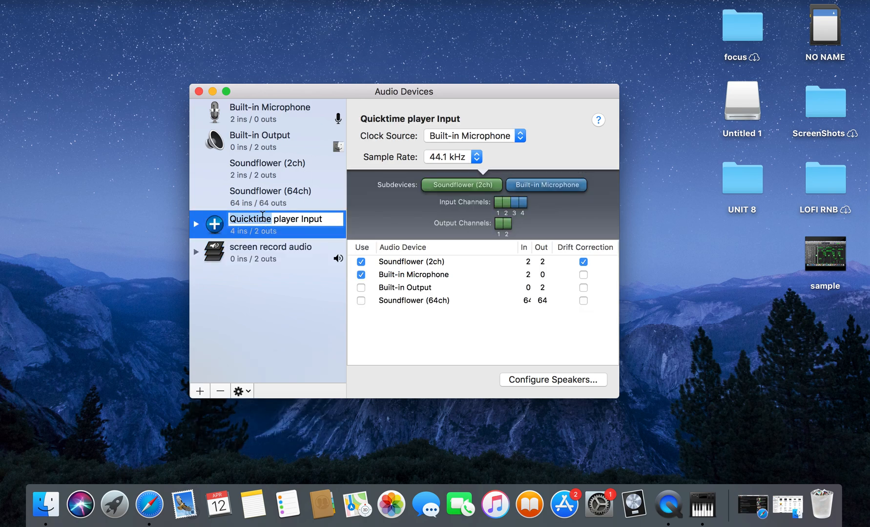
double_click(252, 217)
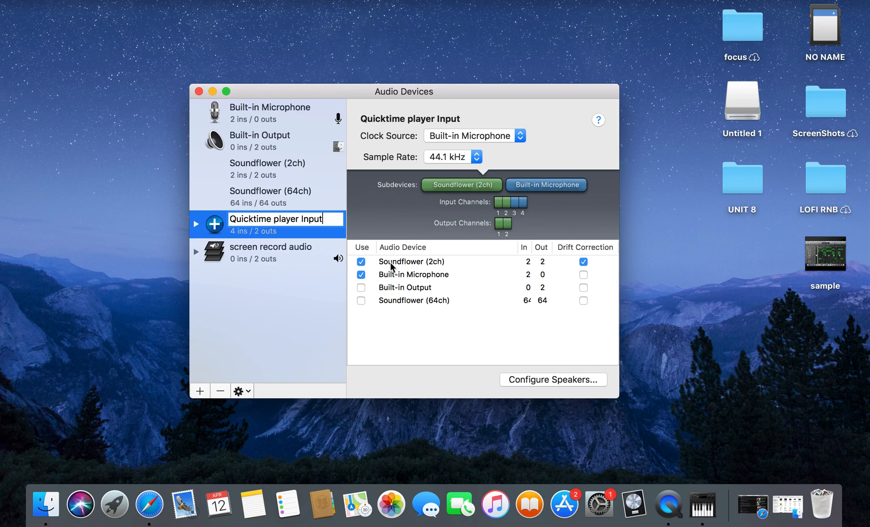
mouse_move(418, 282)
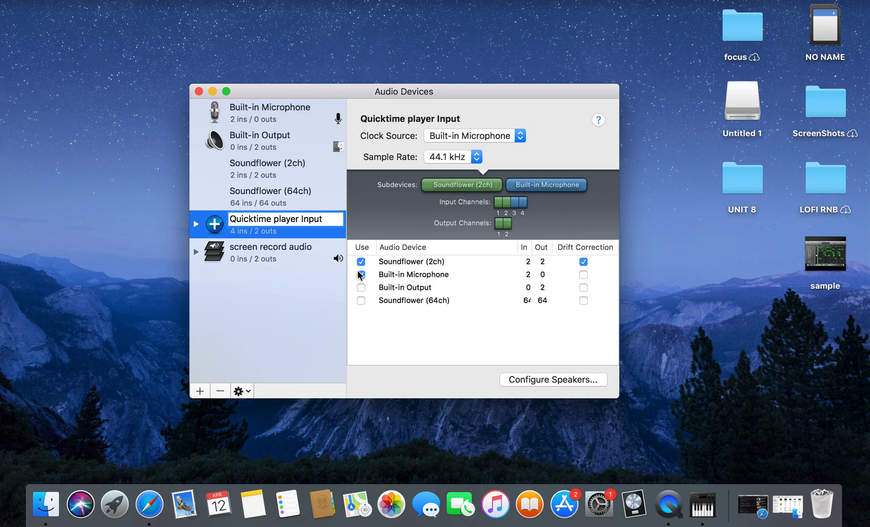
click(361, 275)
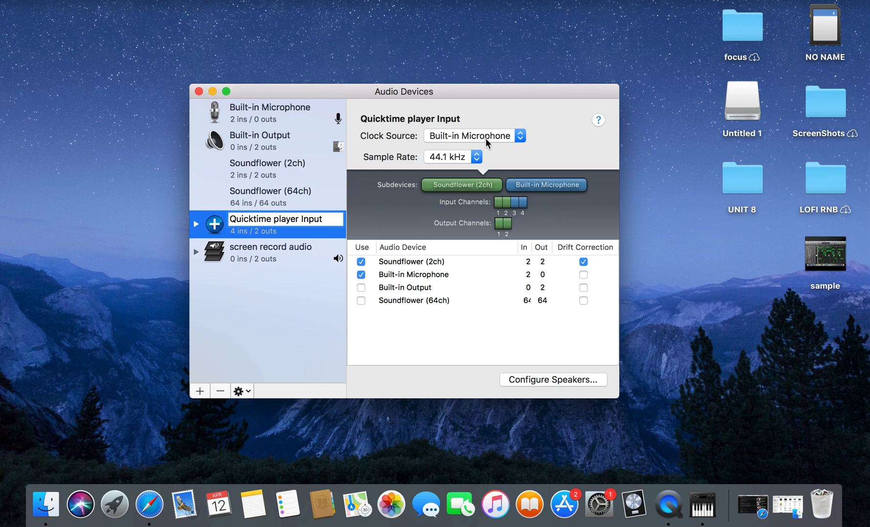
double_click(285, 219)
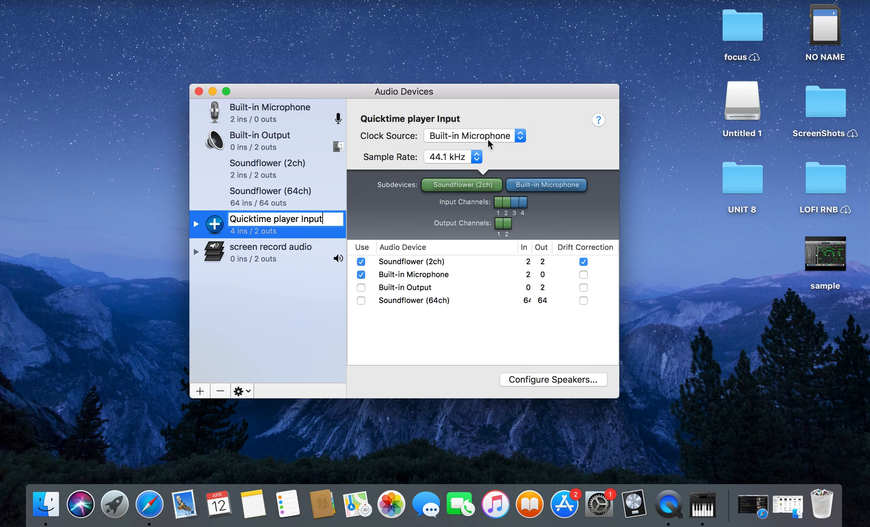
mouse_move(470, 140)
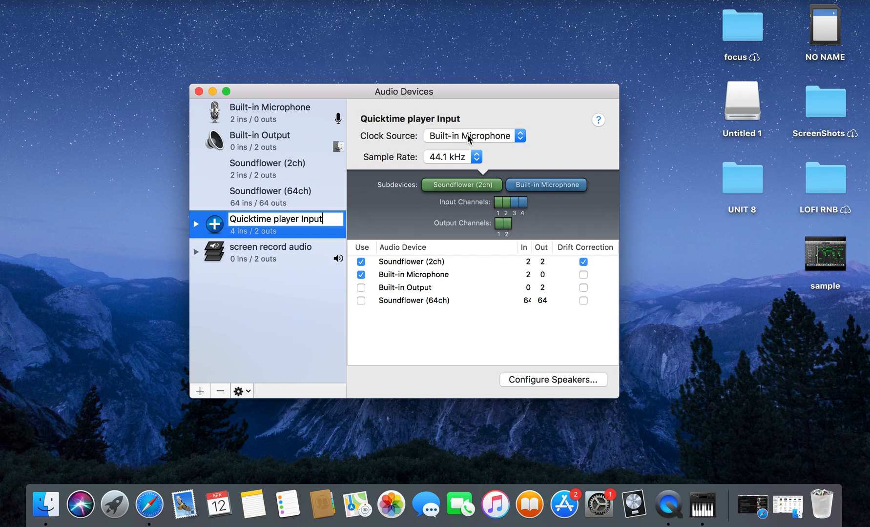
mouse_move(435, 163)
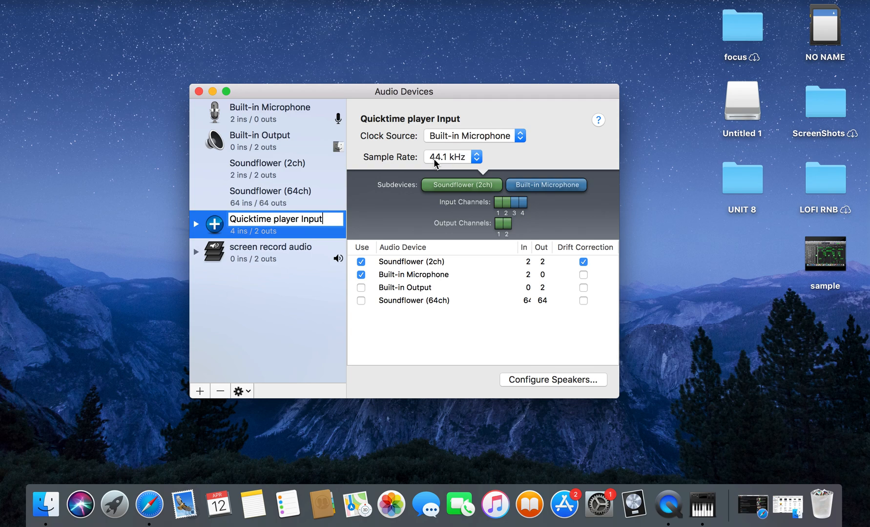
mouse_move(453, 163)
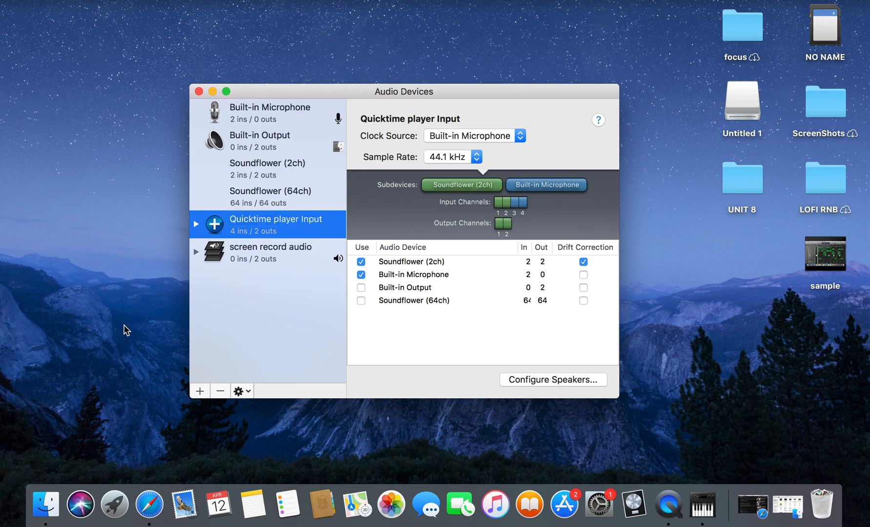
- Show the 'screen record audio' multi-output device using Built-in Output and Soundflower (2ch)
click(199, 391)
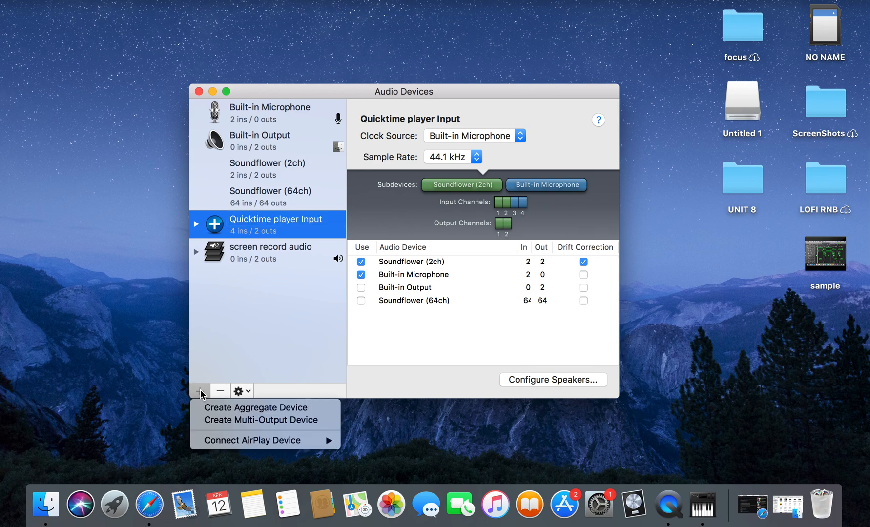
mouse_move(256, 420)
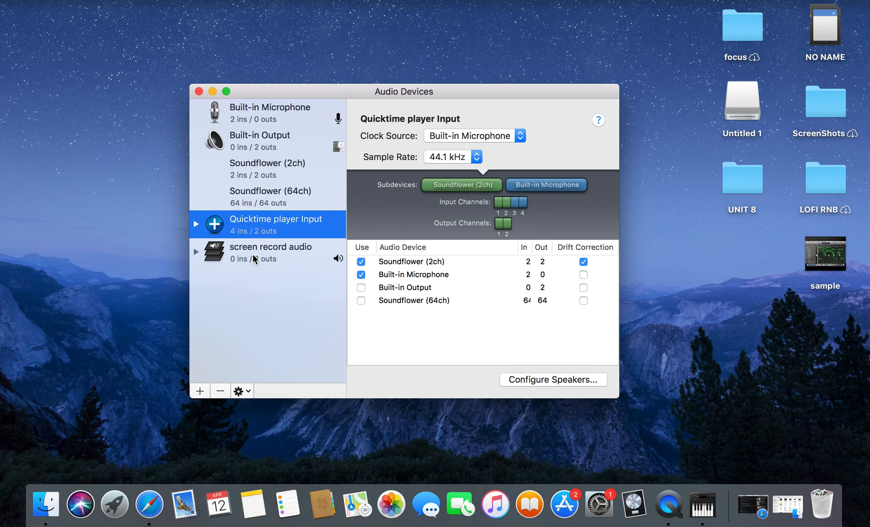
click(270, 253)
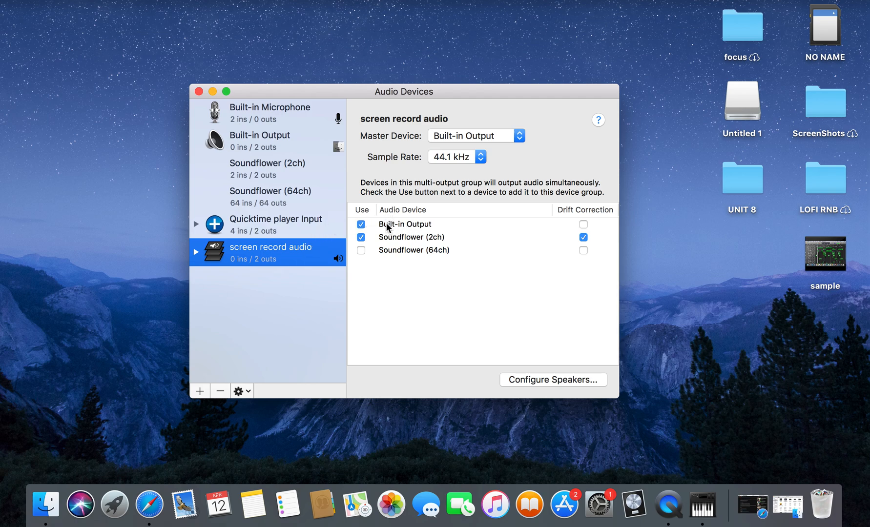
mouse_move(392, 245)
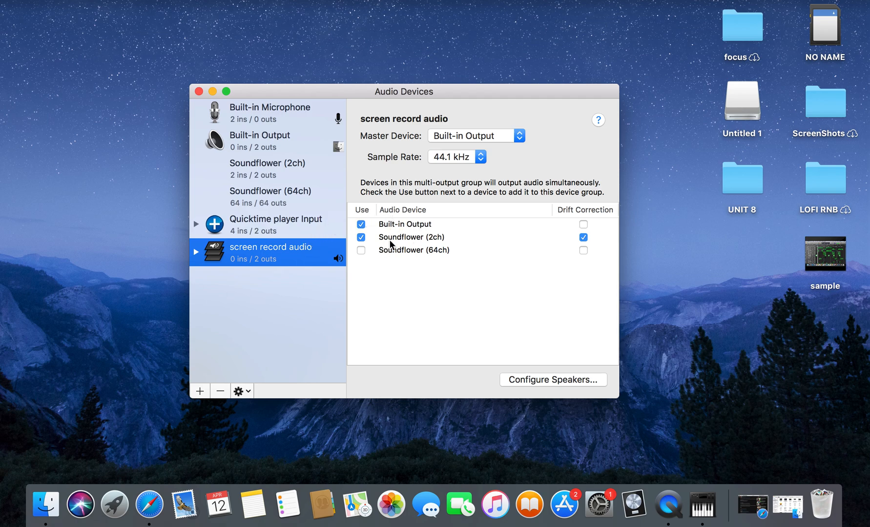
click(361, 225)
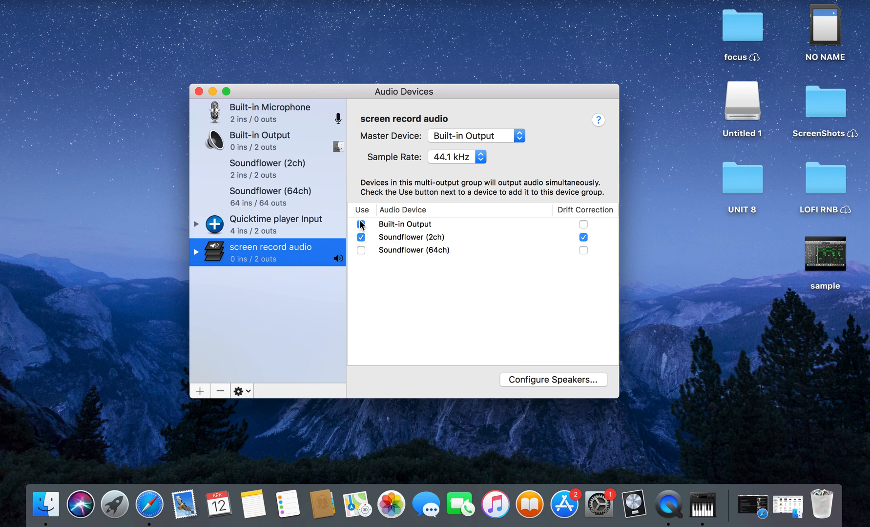
click(360, 224)
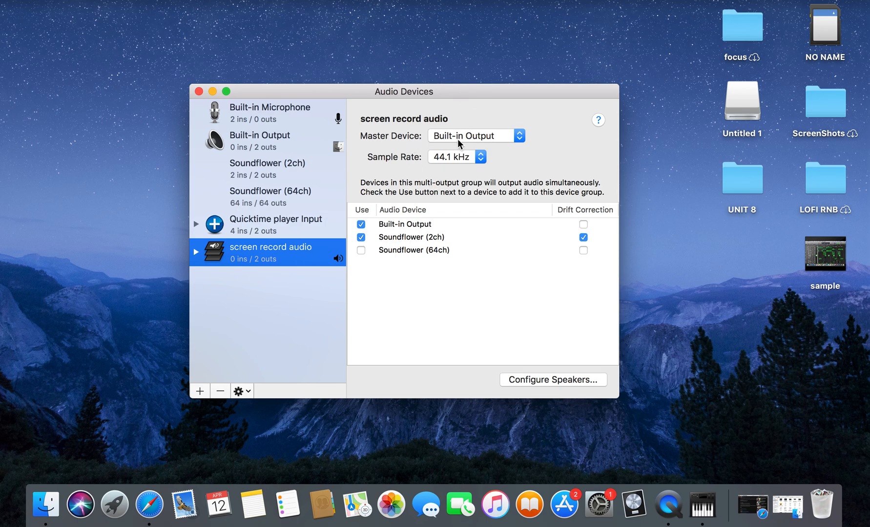
mouse_move(495, 142)
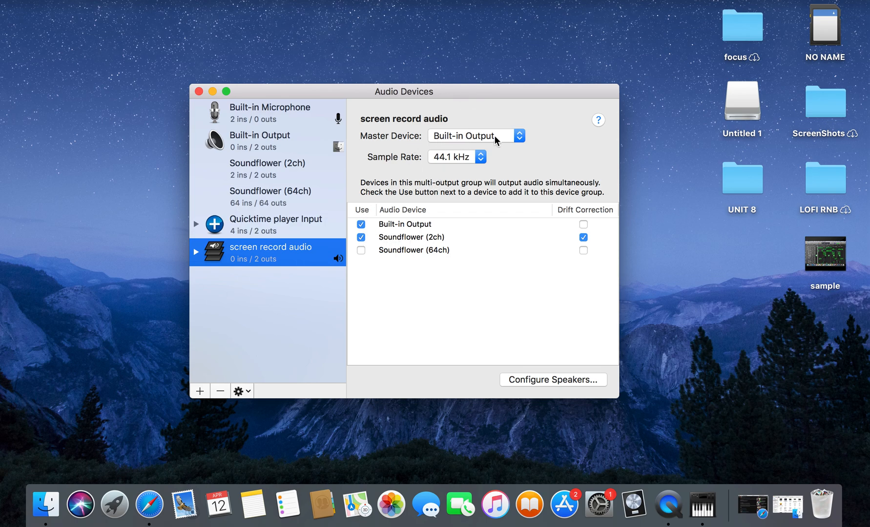
mouse_move(445, 163)
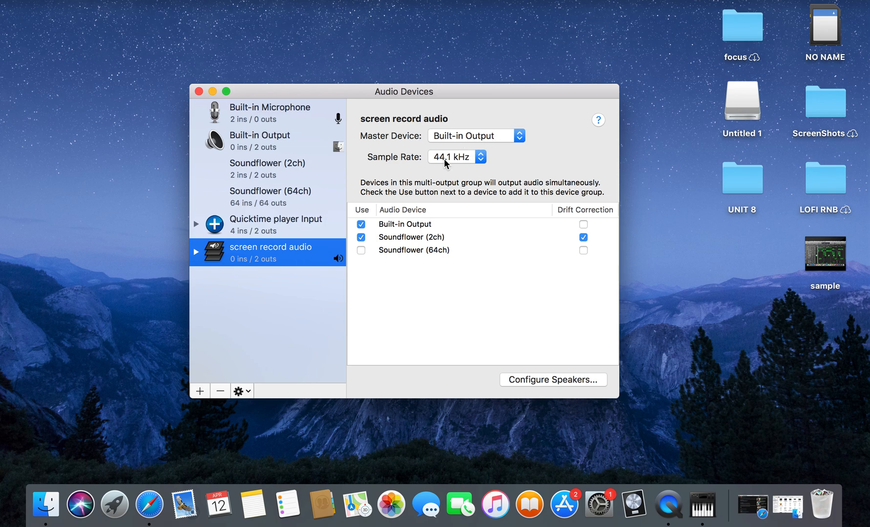
mouse_move(449, 165)
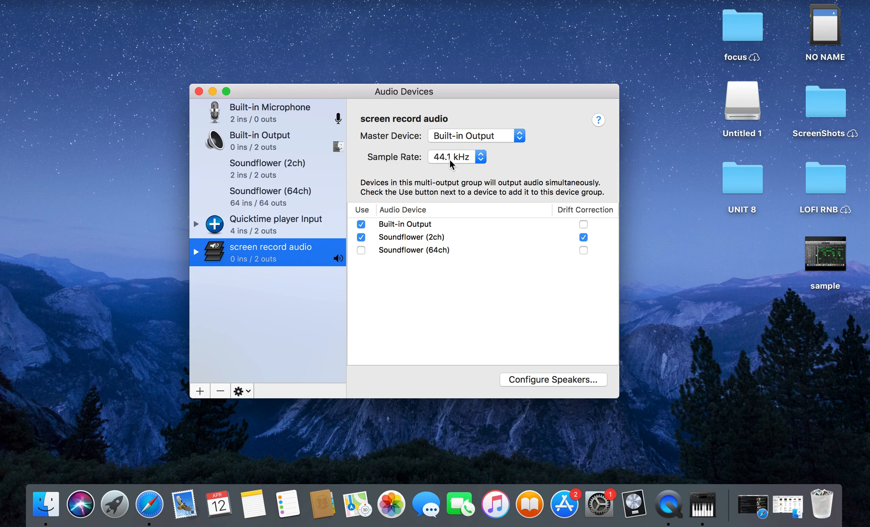
mouse_move(157, 98)
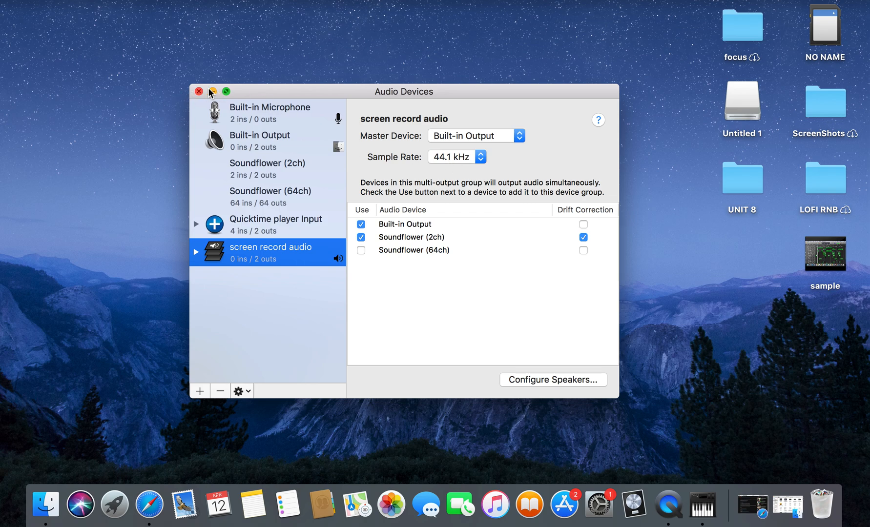
- Close Audio MIDI Setup and launch QuickTime Player via Spotlight, showing its File menu
click(198, 91)
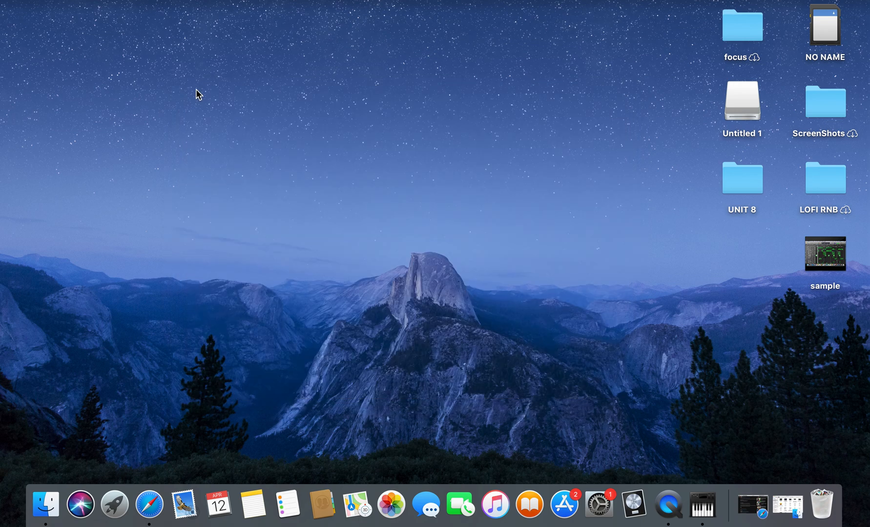
mouse_move(462, 259)
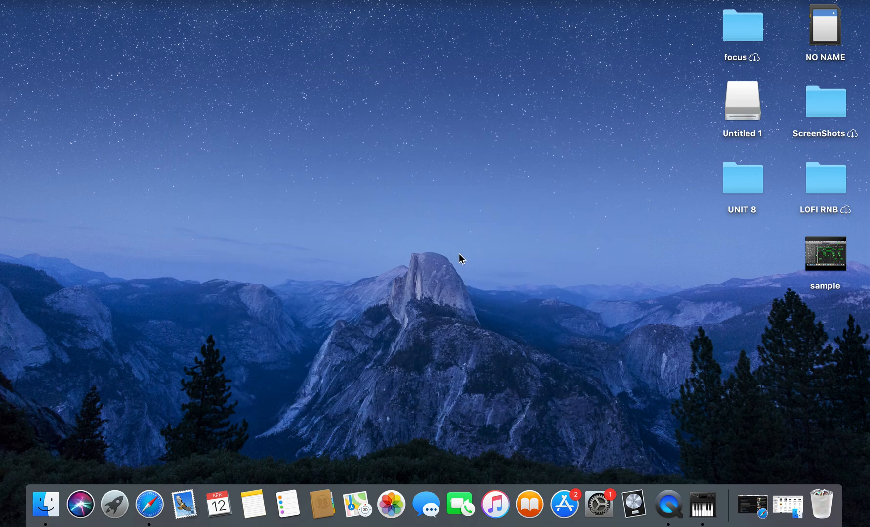
mouse_move(469, 295)
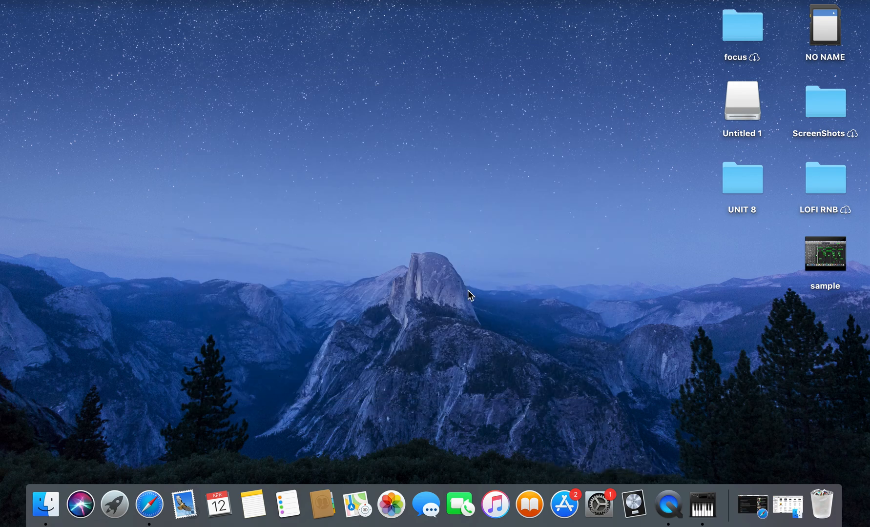
text(audio MIDI Setup)
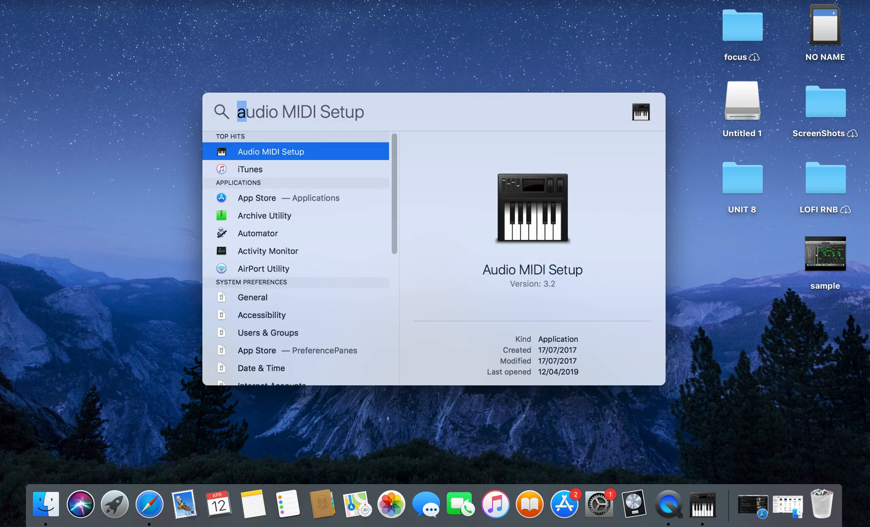
text(quickTime Player)
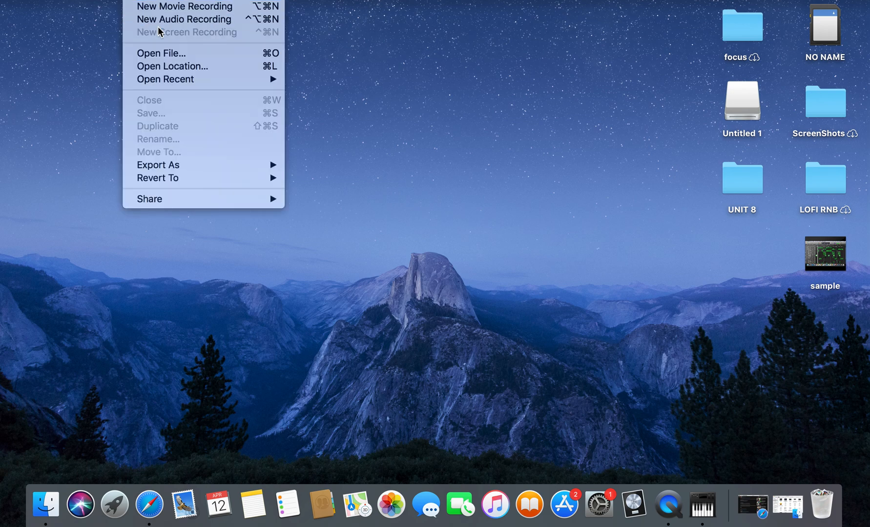
mouse_move(340, 47)
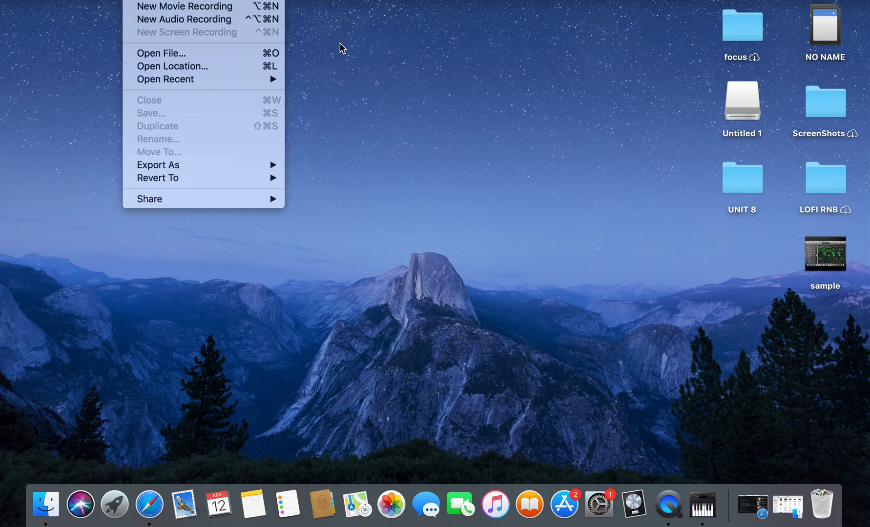
- Dismiss QuickTime Player's File menu, leaving the plain desktop
click(294, 139)
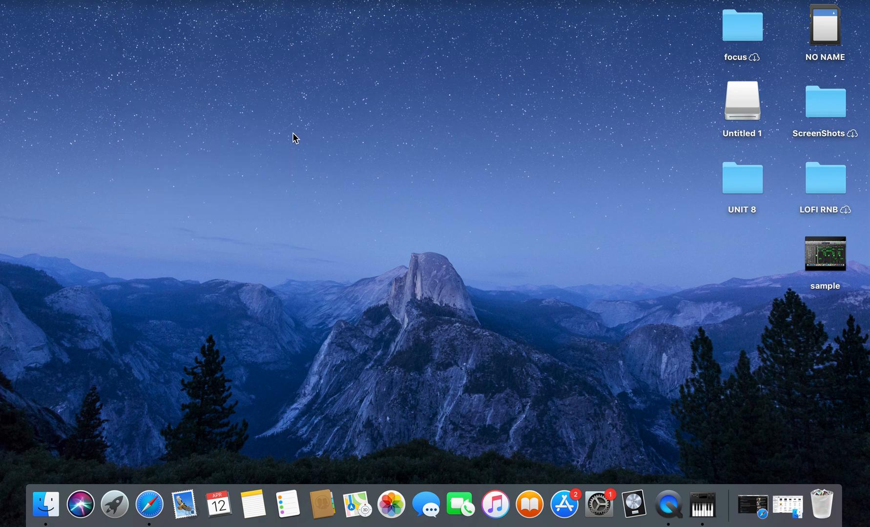
mouse_move(598, 504)
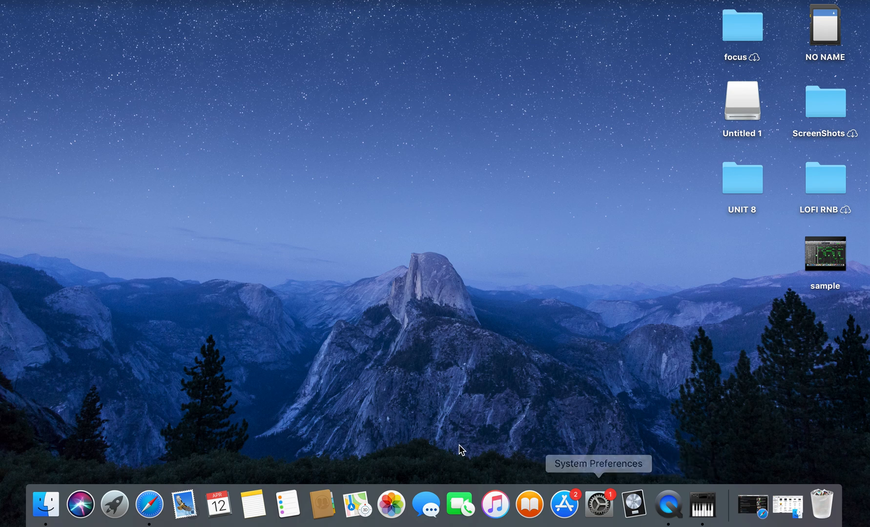
mouse_move(725, 493)
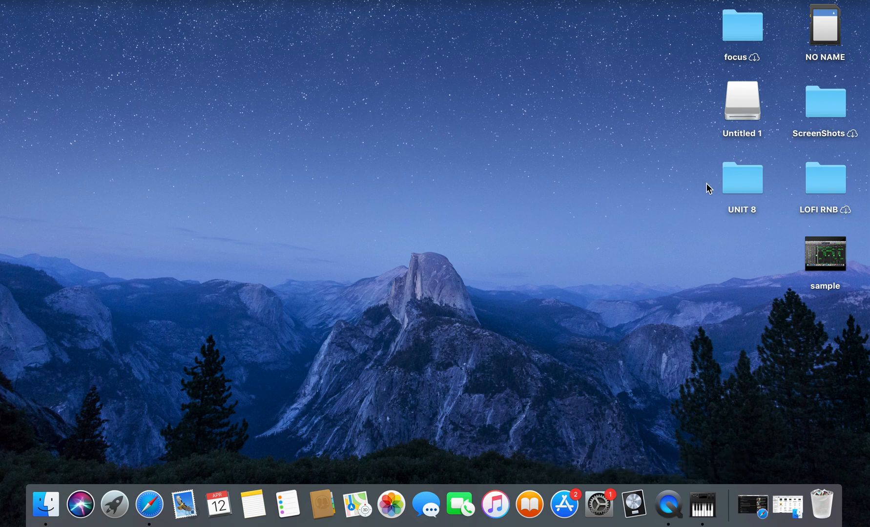
mouse_move(537, 159)
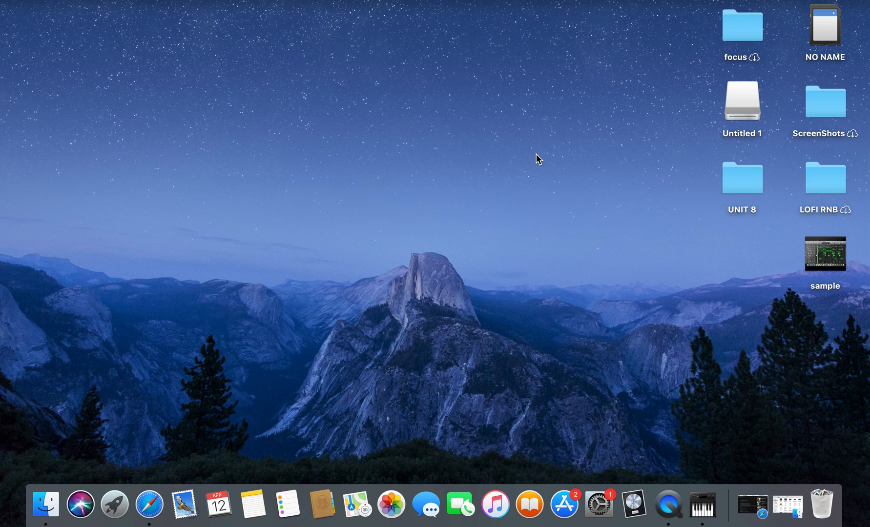